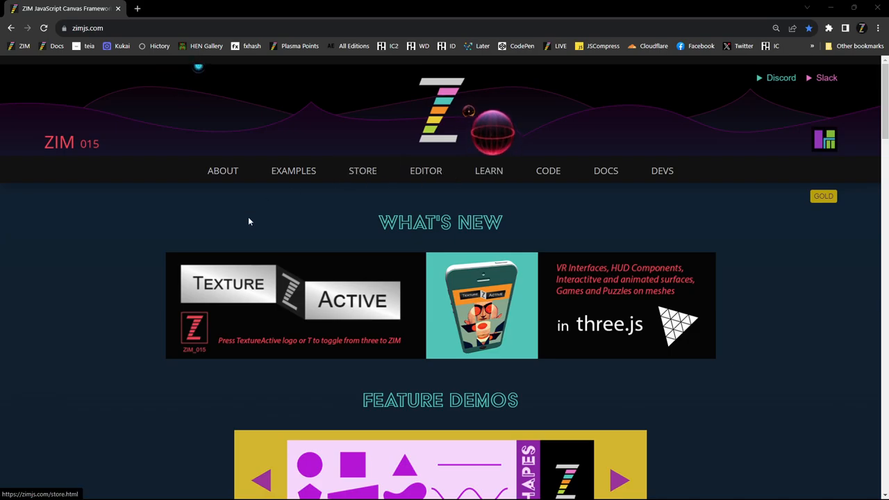
mouse_move(453, 230)
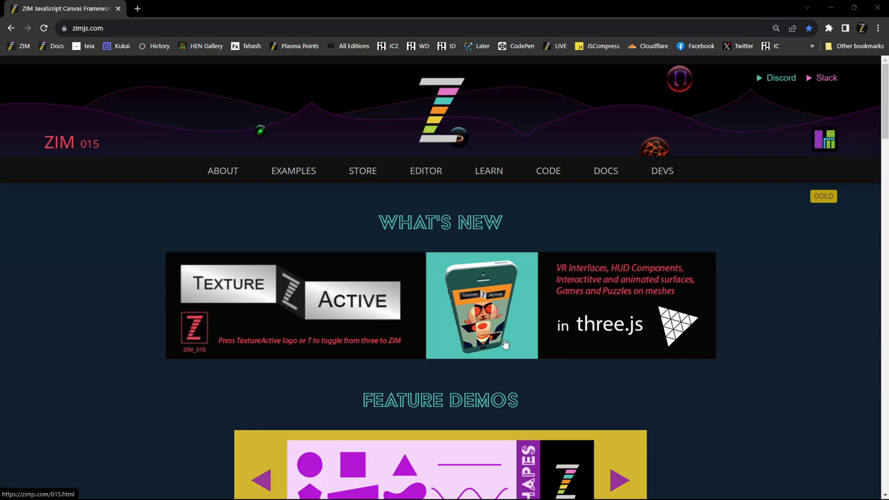
mouse_move(564, 312)
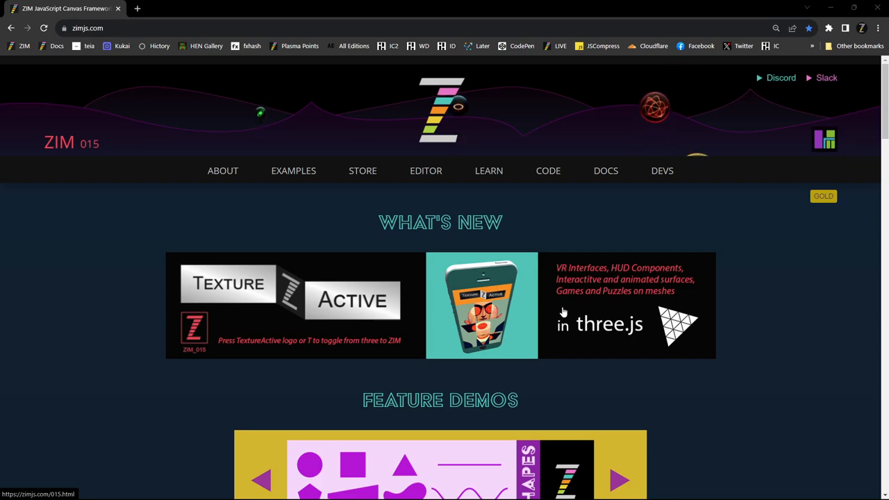
mouse_move(521, 303)
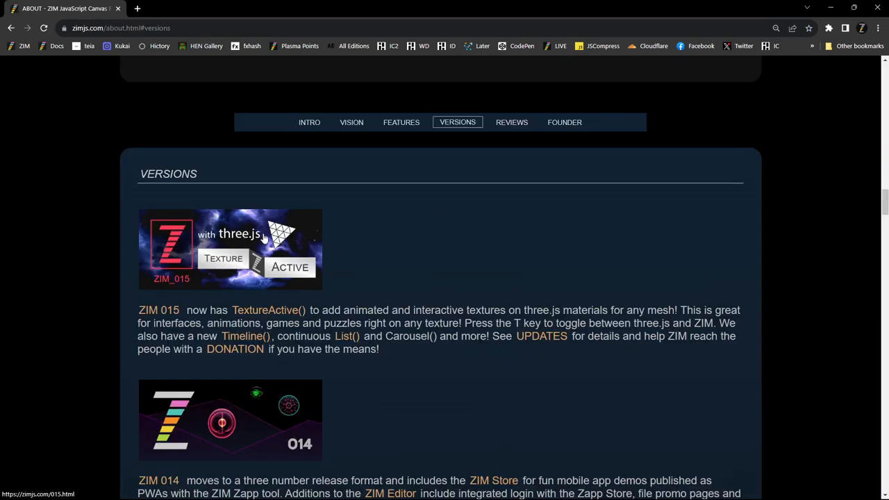
Go to the ZIM 015 features page and scroll past the ThreeJS gallery to More Features
left_click(230, 249)
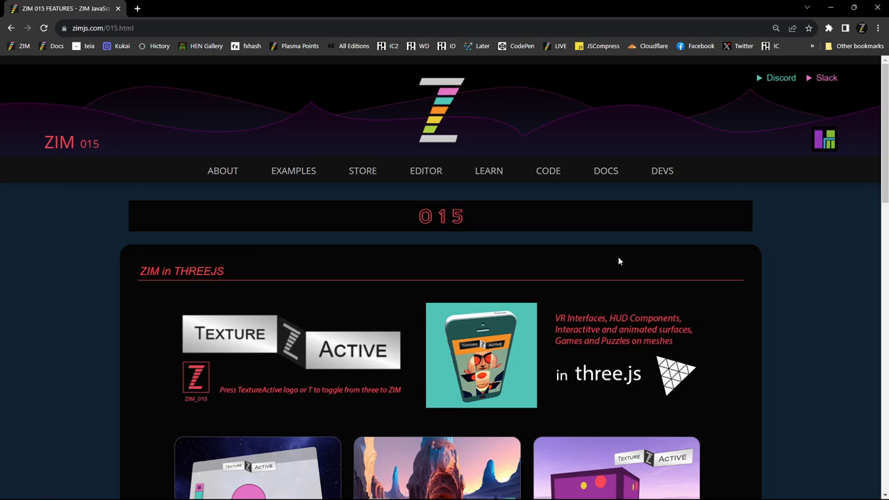
scroll("down", 3)
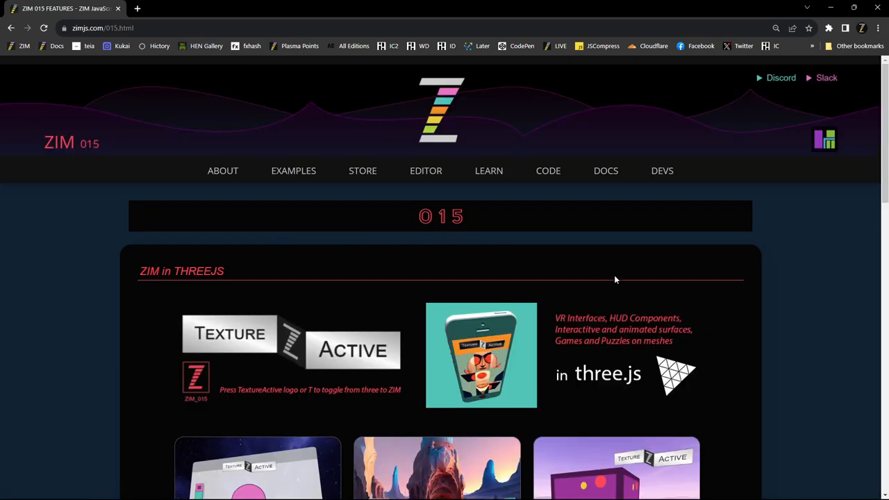
scroll("down", 3)
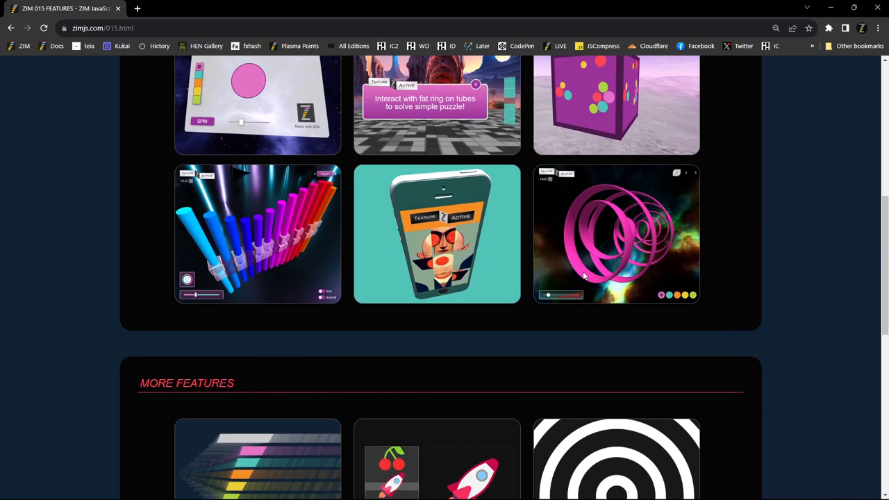
scroll("down", 3)
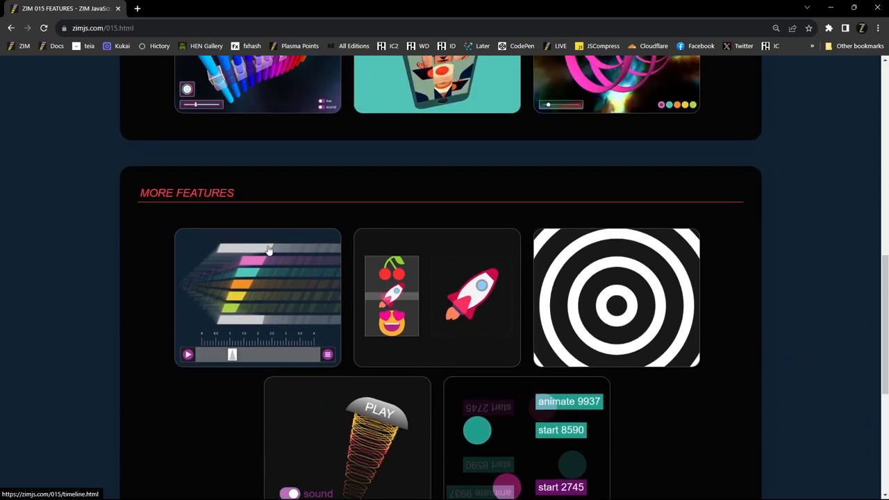
mouse_move(257, 289)
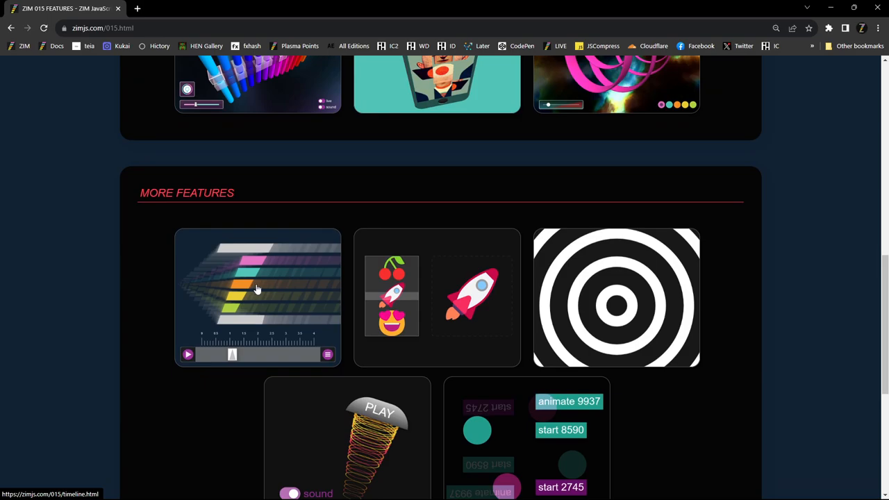
mouse_move(446, 315)
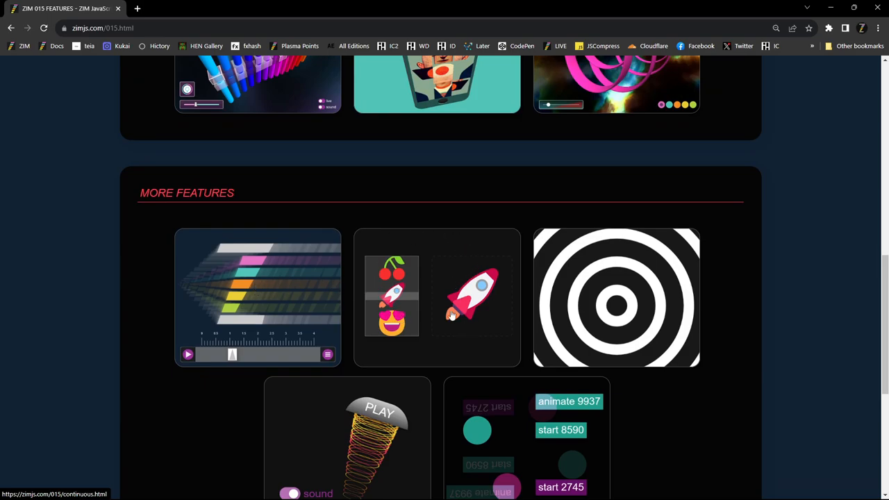
left_click(456, 316)
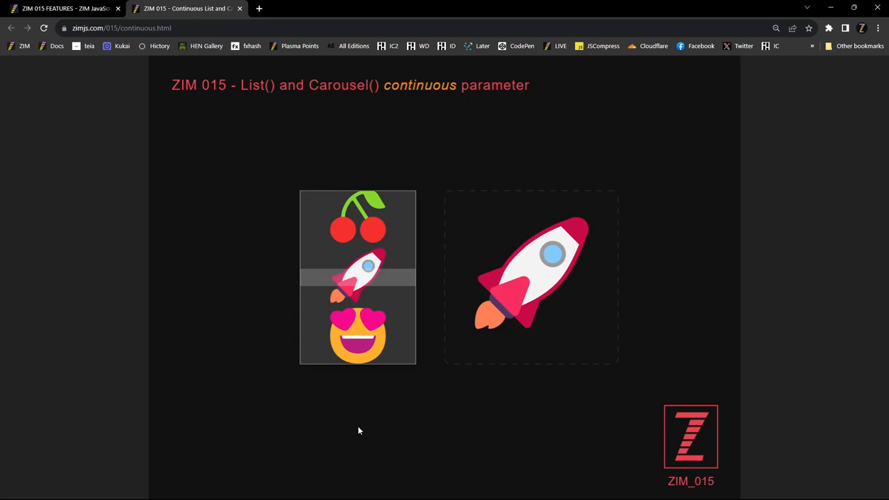
mouse_move(400, 264)
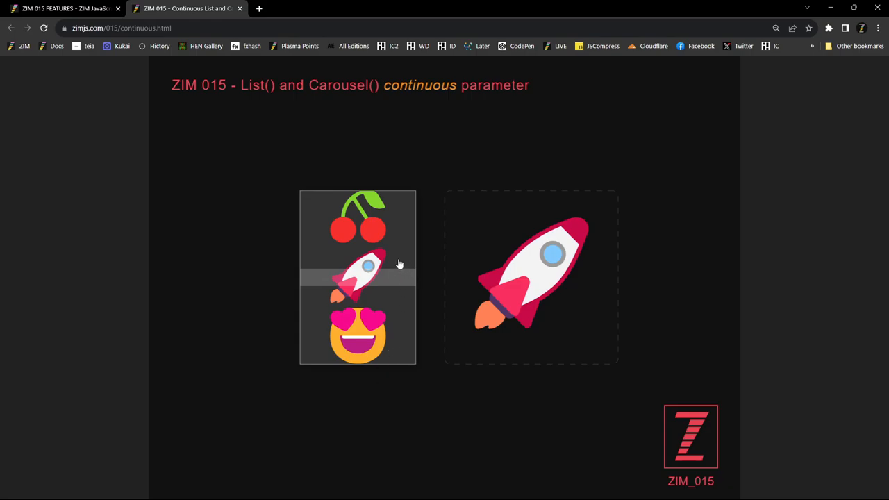
mouse_move(247, 90)
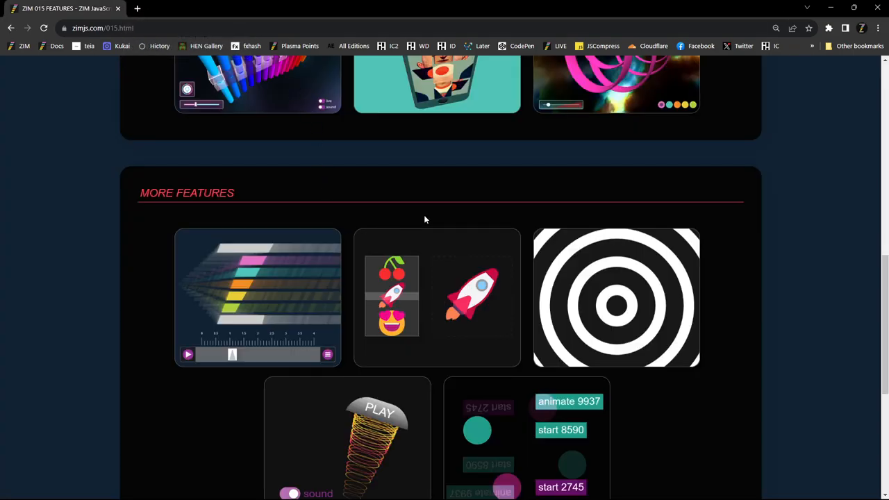
scroll("up", 3)
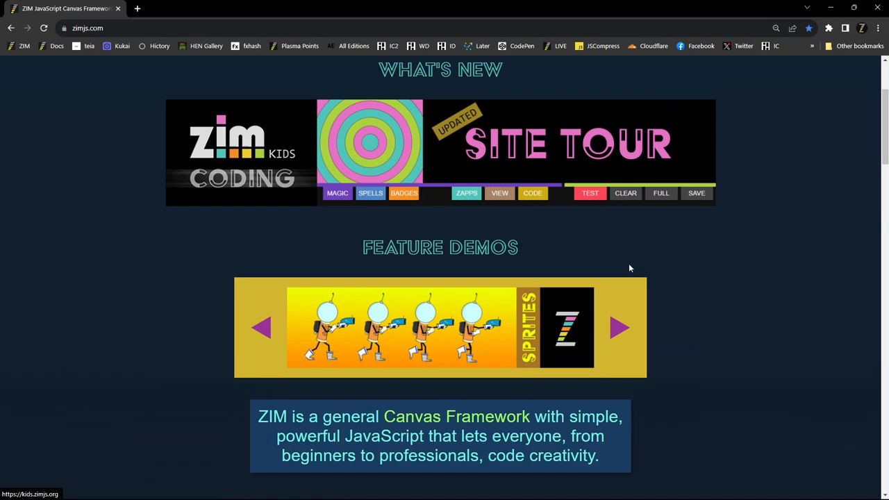
mouse_move(618, 329)
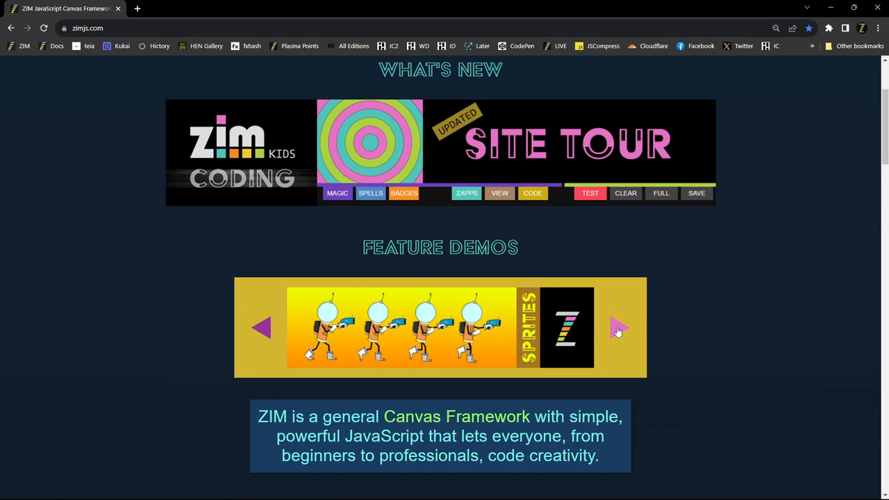
left_click(620, 327)
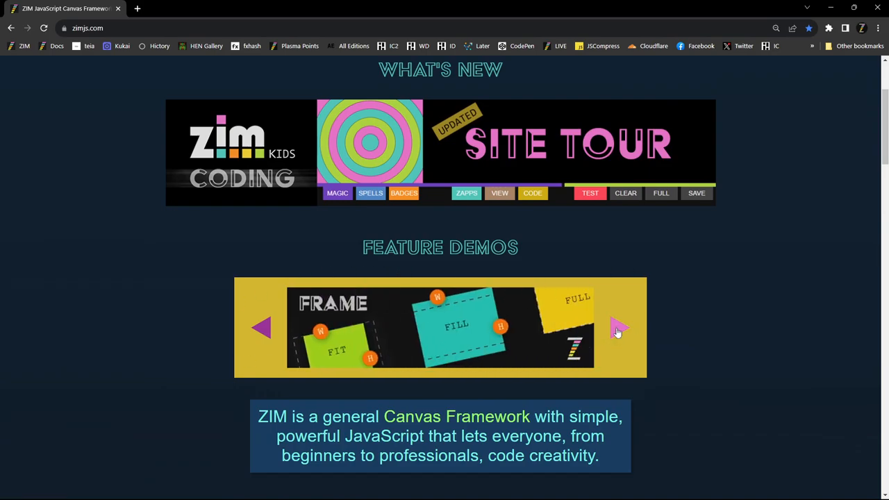
left_click(620, 329)
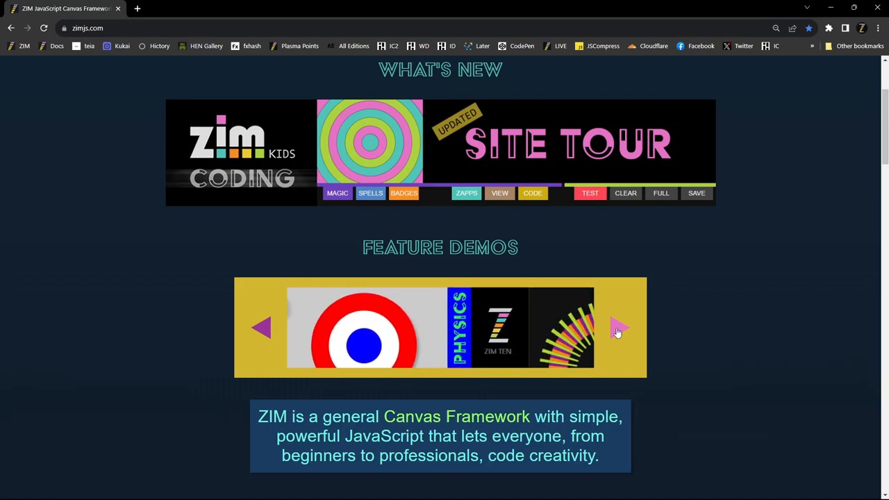
left_click(622, 329)
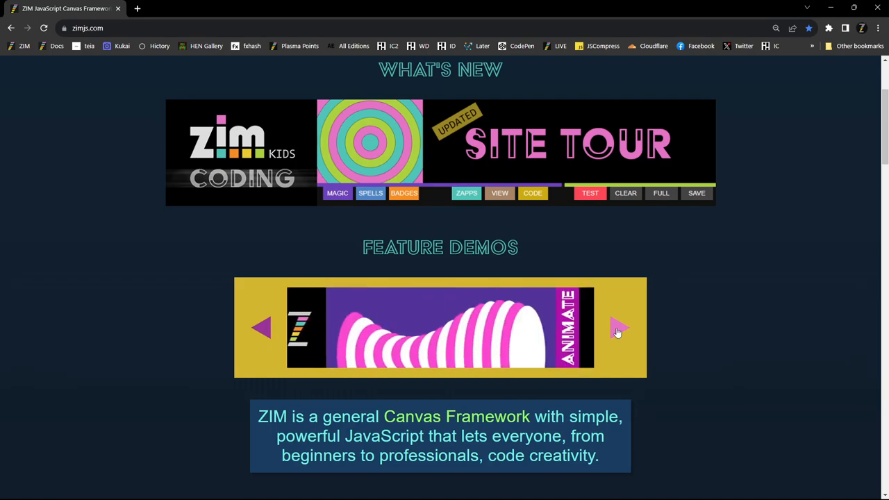
left_click(619, 329)
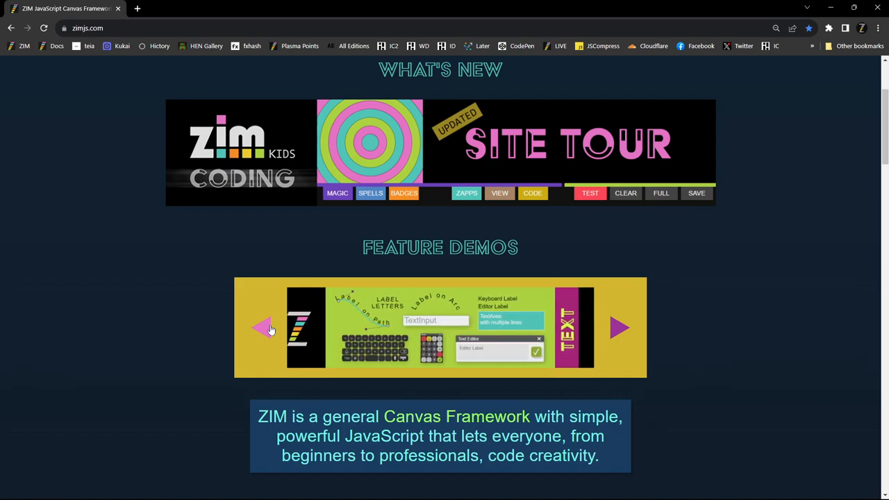
left_click(262, 328)
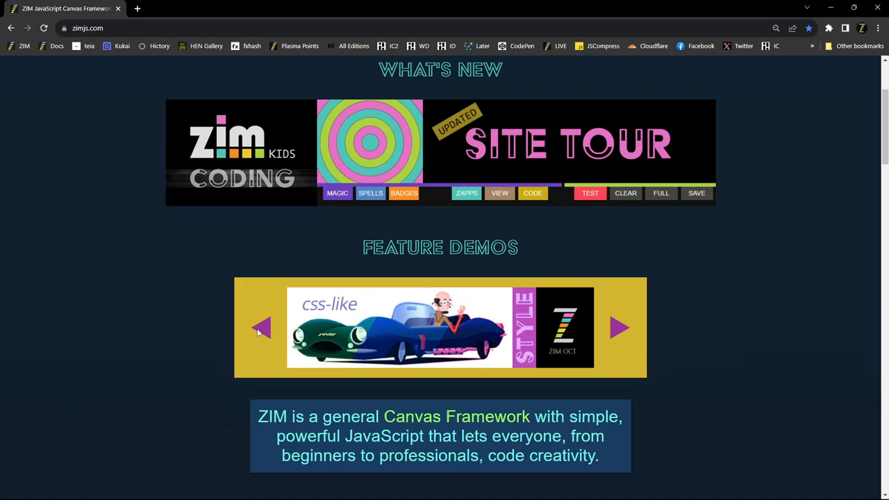
scroll("down", 3)
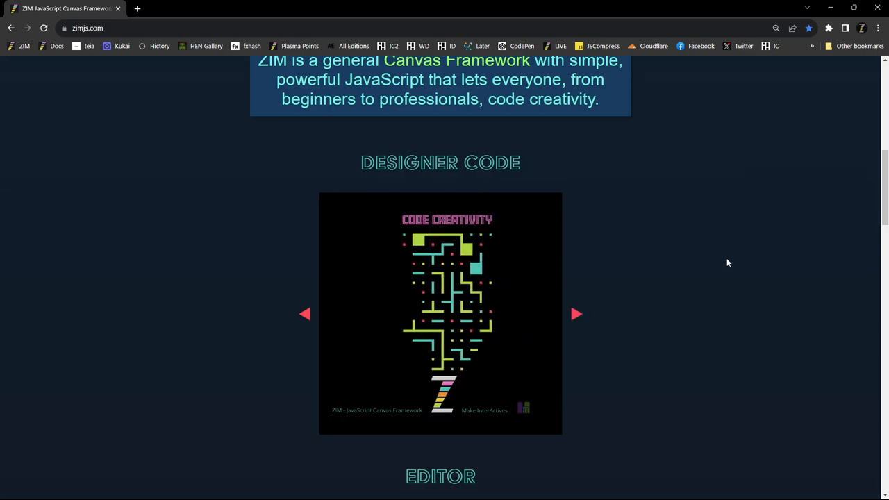
scroll("up", 3)
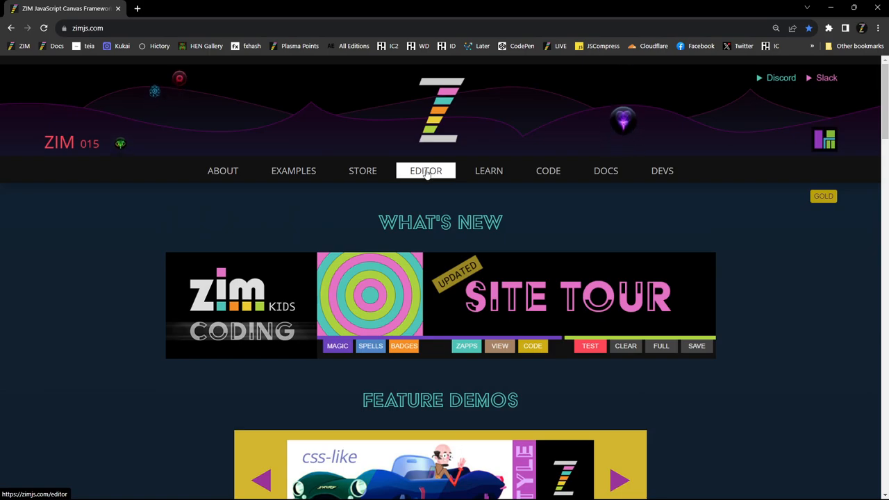
In the editor, add new List().center() and test it to show Option 1 to Option 5 centred
left_click(425, 169)
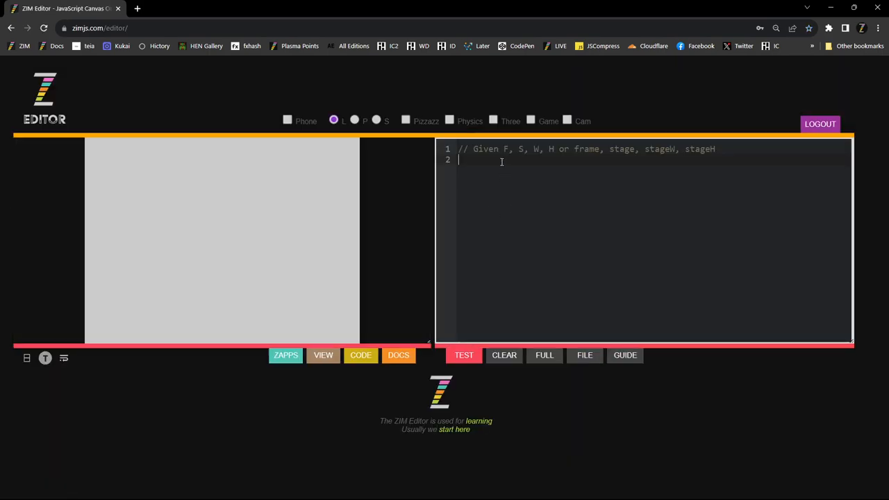
key("Enter")
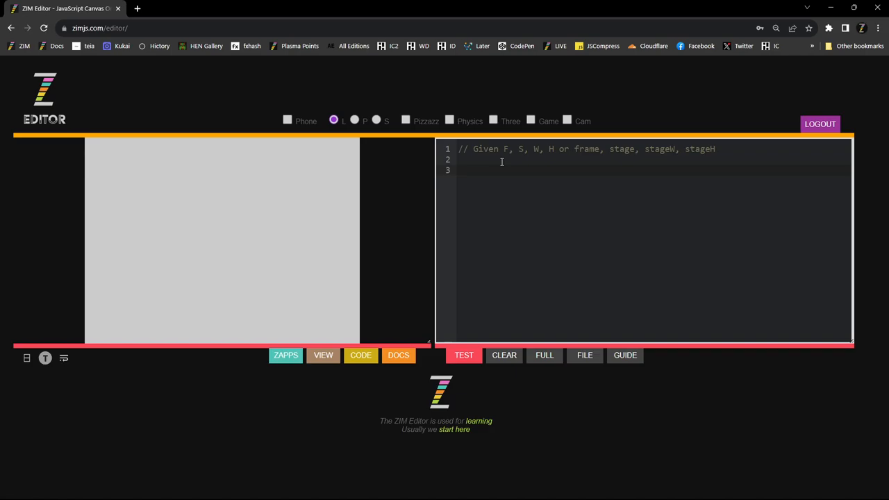
type("new List")
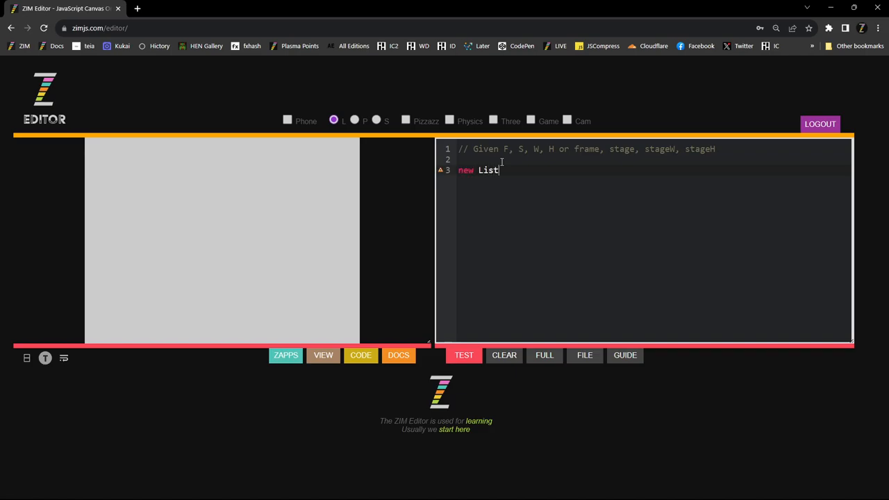
type("()")
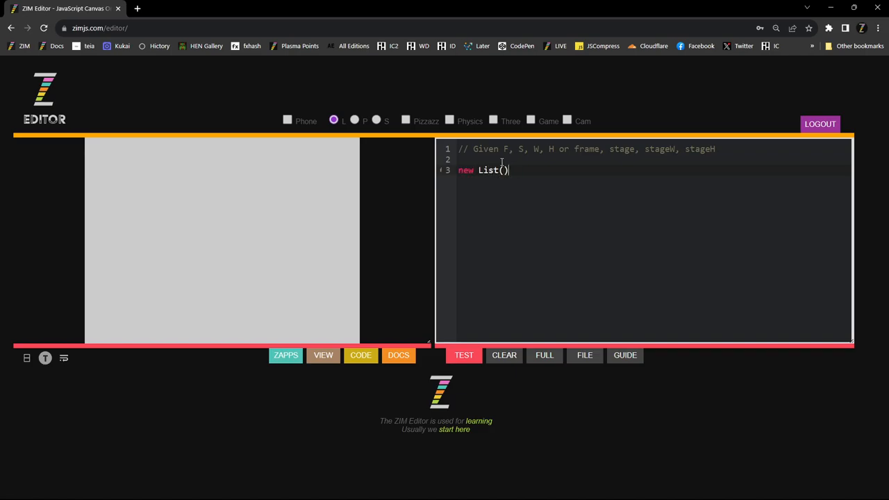
type(".center()")
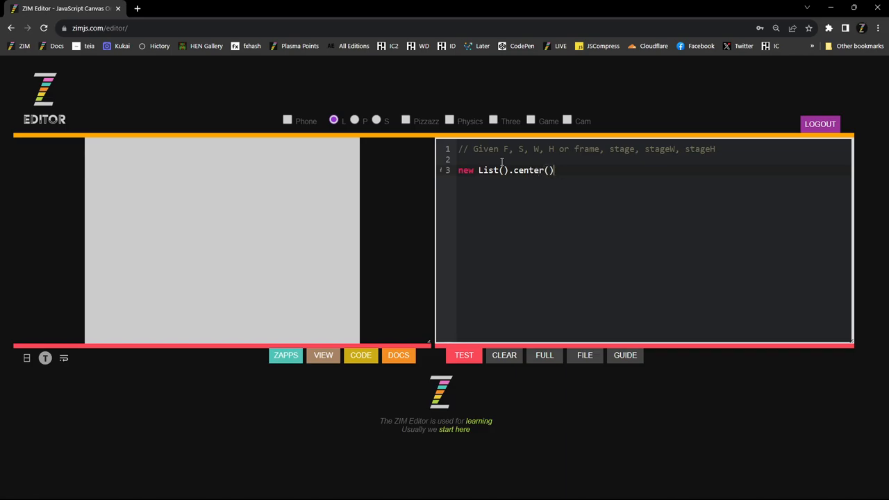
left_click(463, 355)
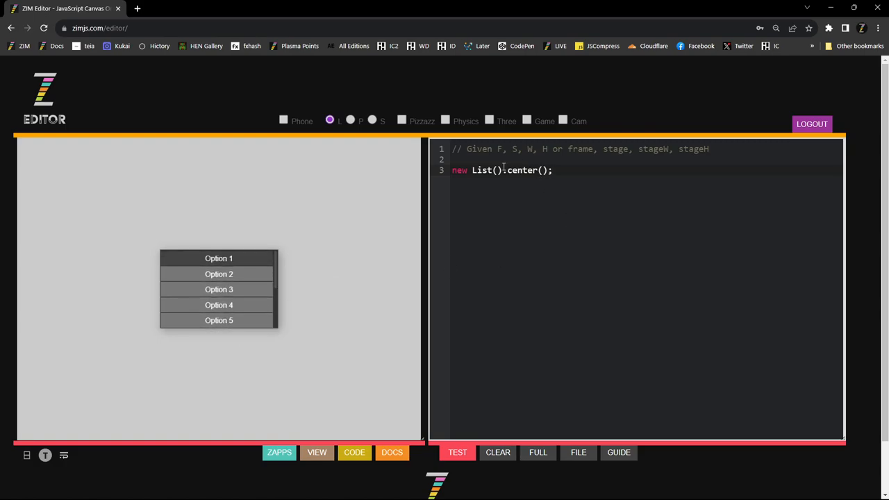
Pass {continuous:true} to List() and scroll the running list to watch options loop
type("{co}")
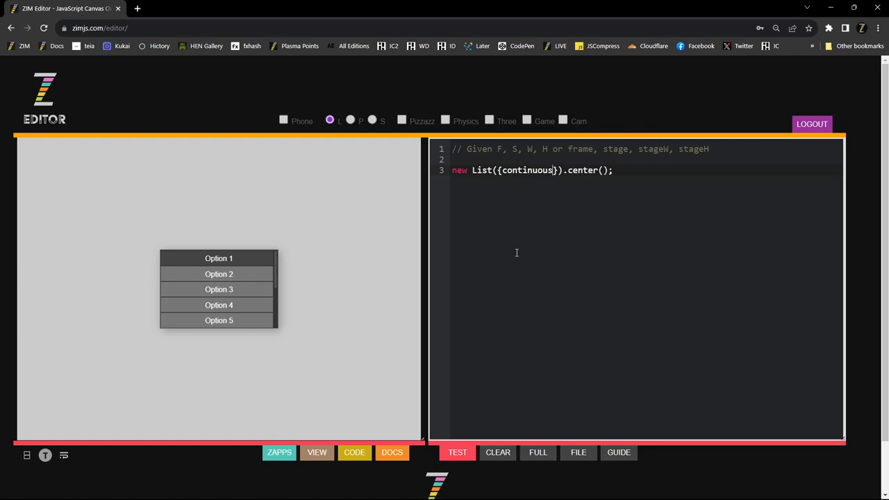
type(":true")
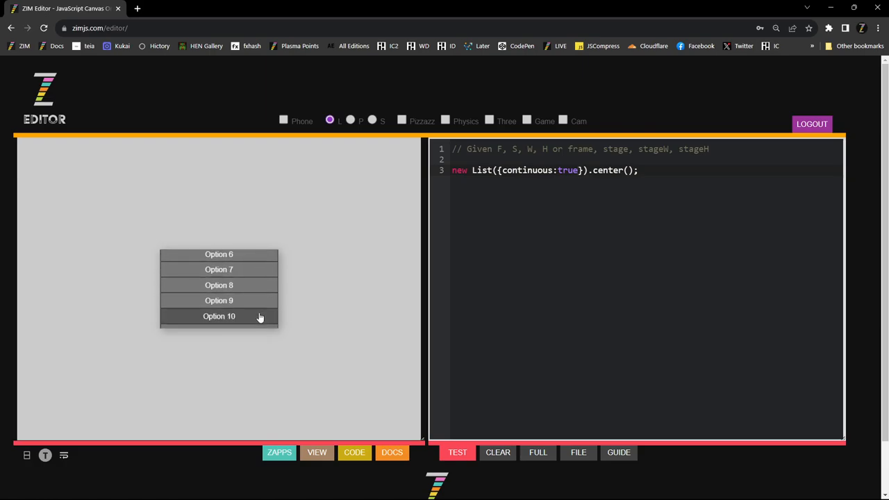
scroll("down", 3)
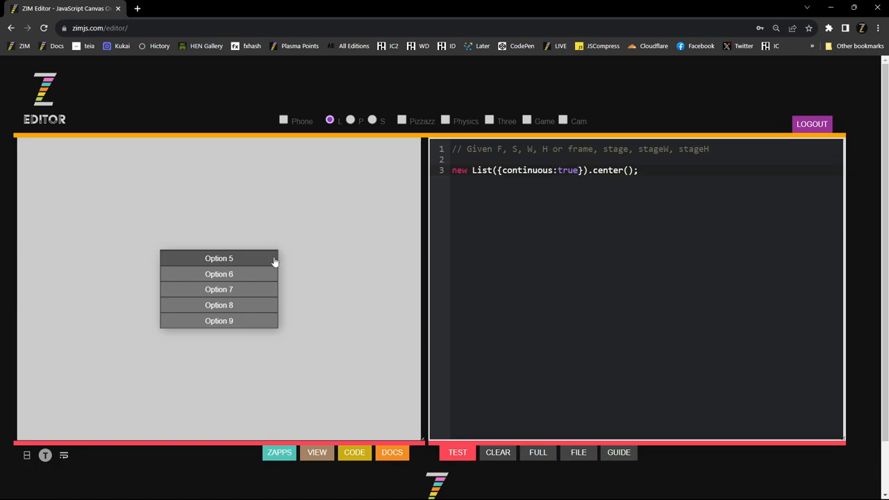
mouse_move(272, 320)
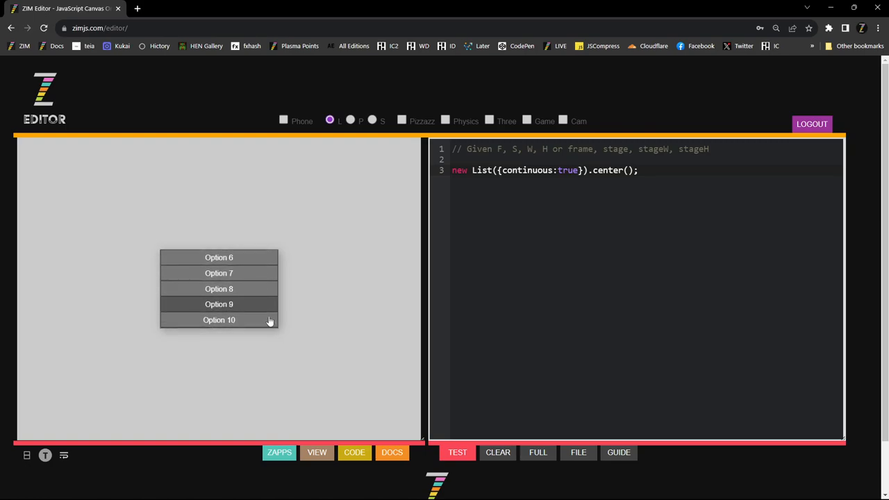
mouse_move(247, 308)
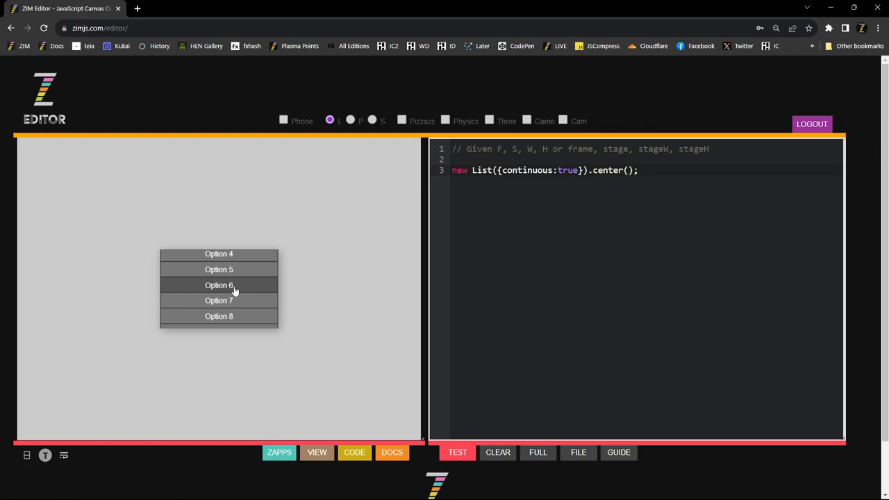
mouse_move(318, 265)
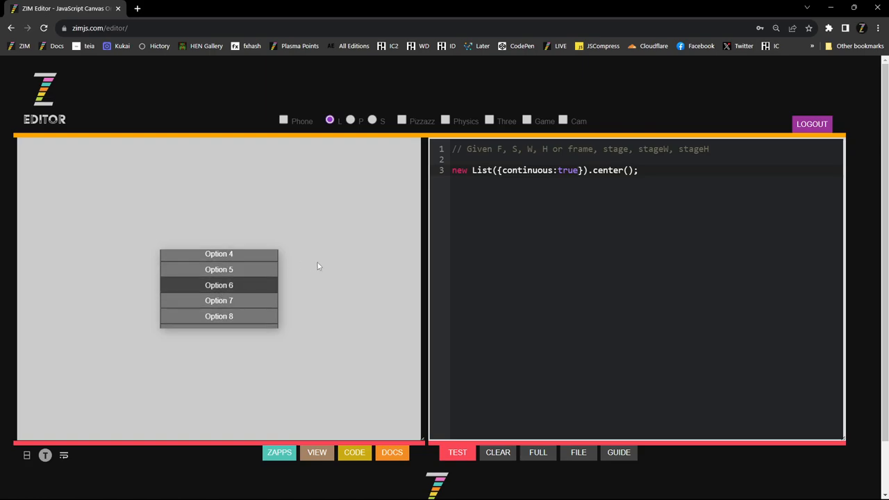
mouse_move(585, 195)
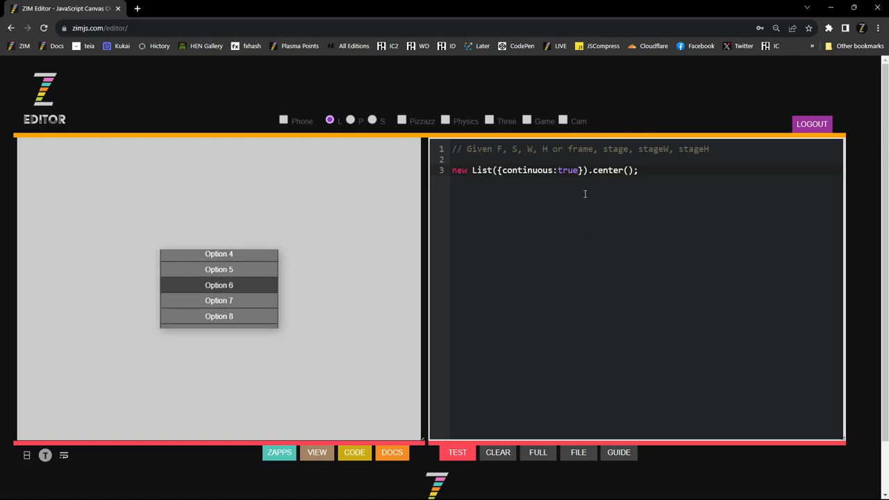
mouse_move(580, 263)
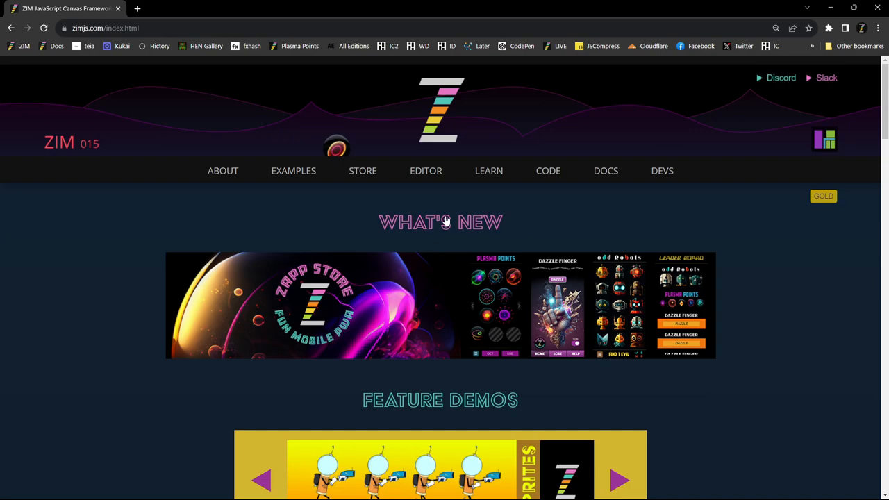
mouse_move(440, 328)
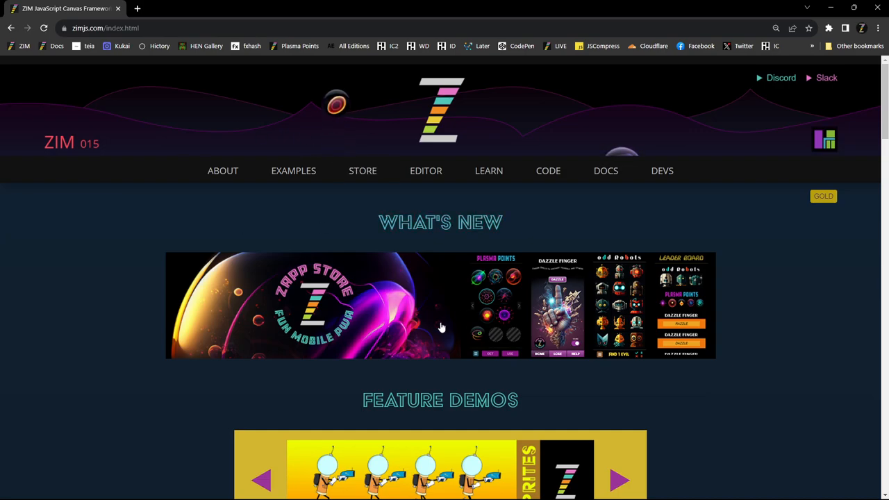